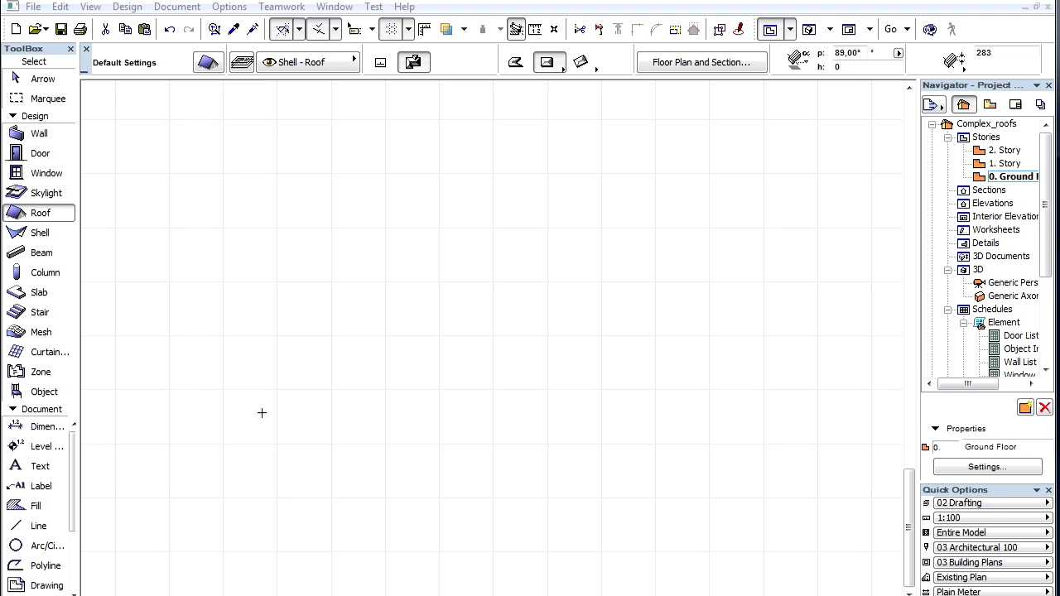
- Bring up the Roof Default Settings from the Info Box
click(208, 63)
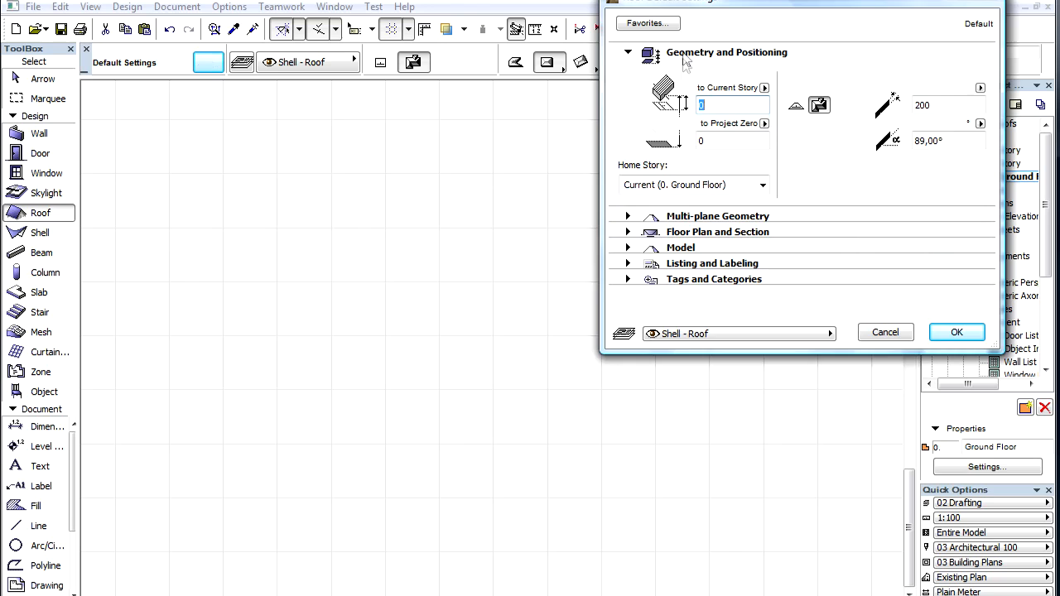
- Add multi-plane levels up to seven, pitch level 2 at 40° and raise level 3 to 6000
click(627, 216)
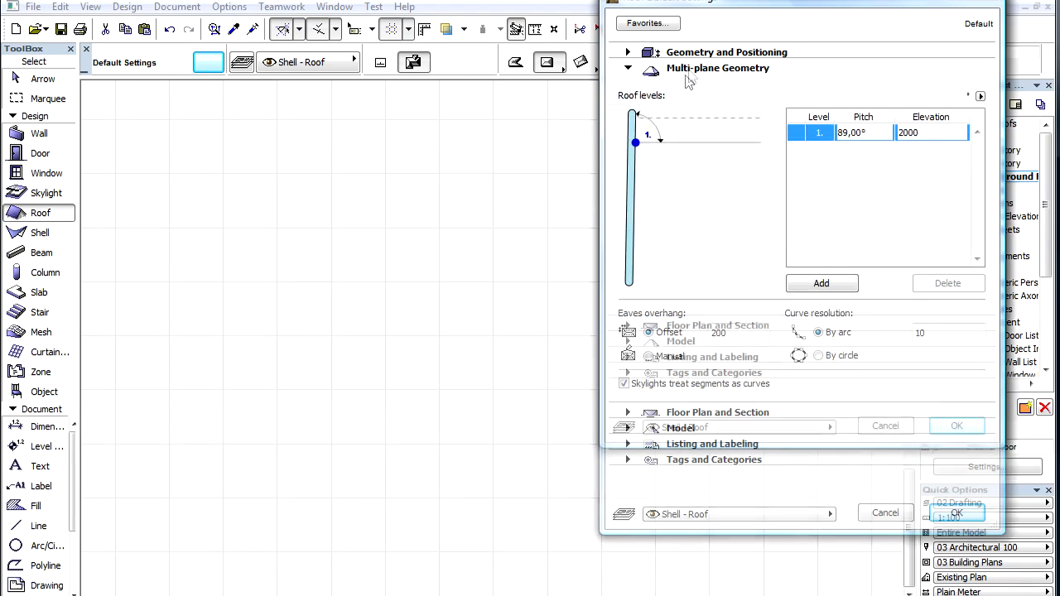
click(822, 283)
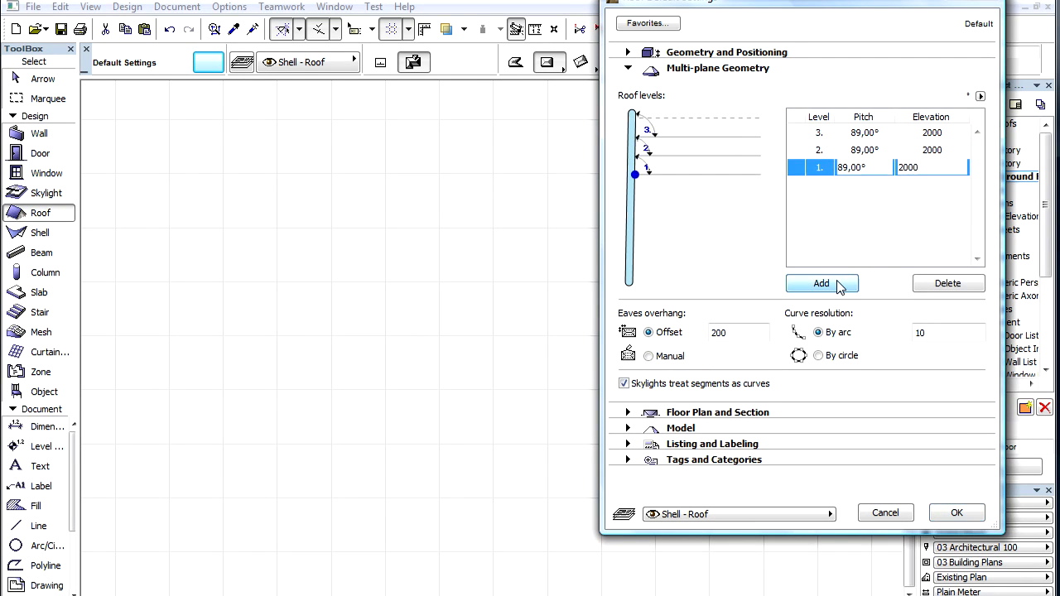
click(821, 283)
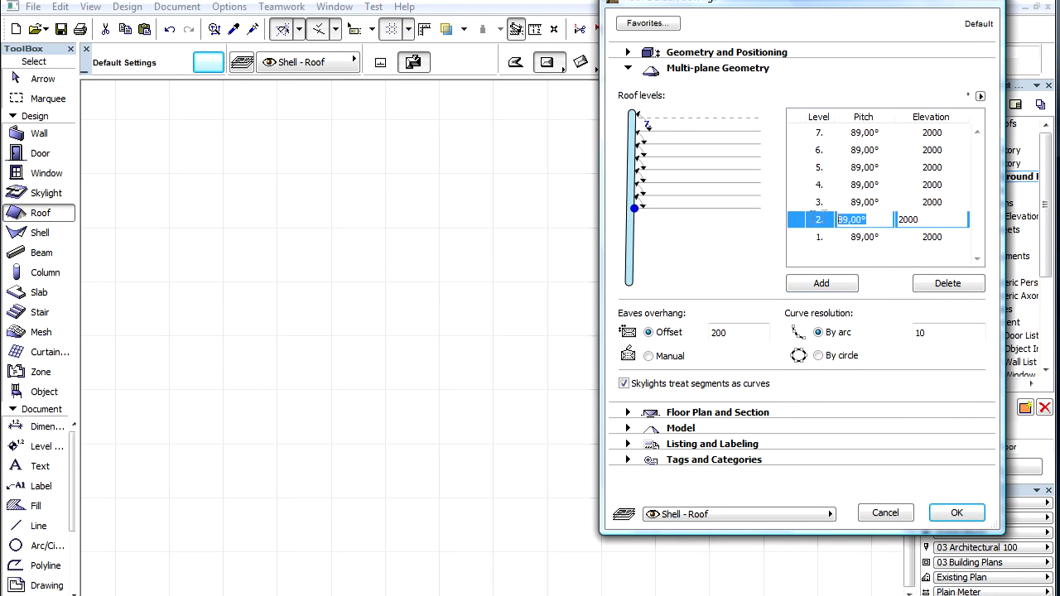
text(40)
click(932, 202)
text(6000)
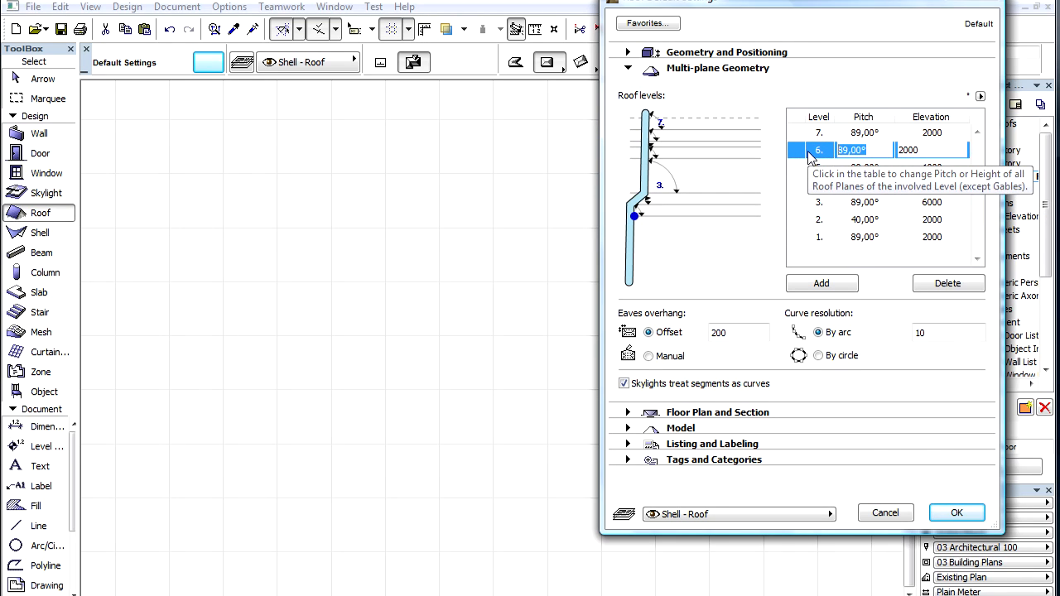
click(818, 132)
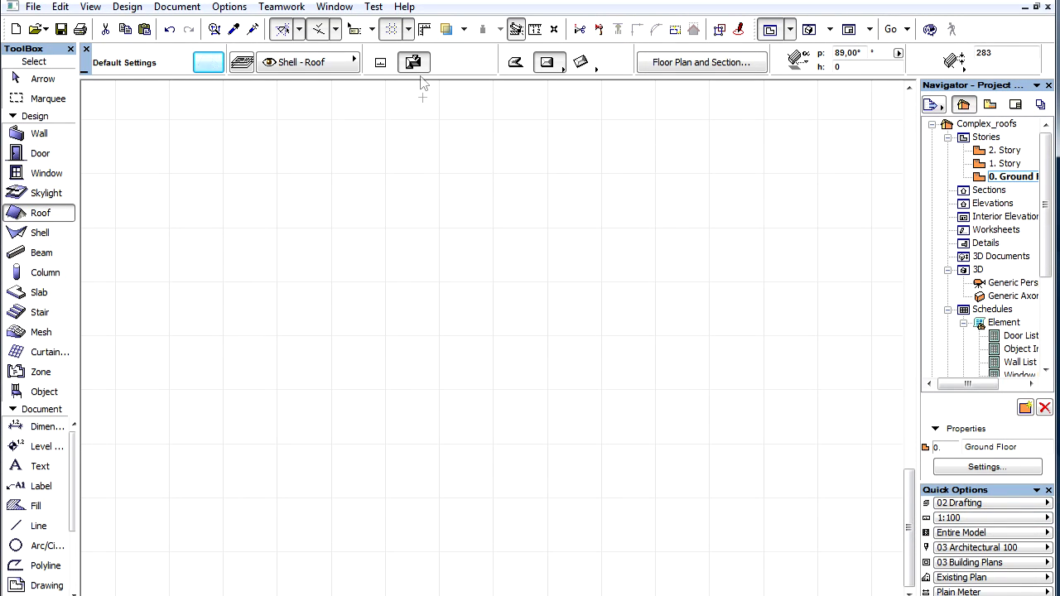
mouse_move(414, 63)
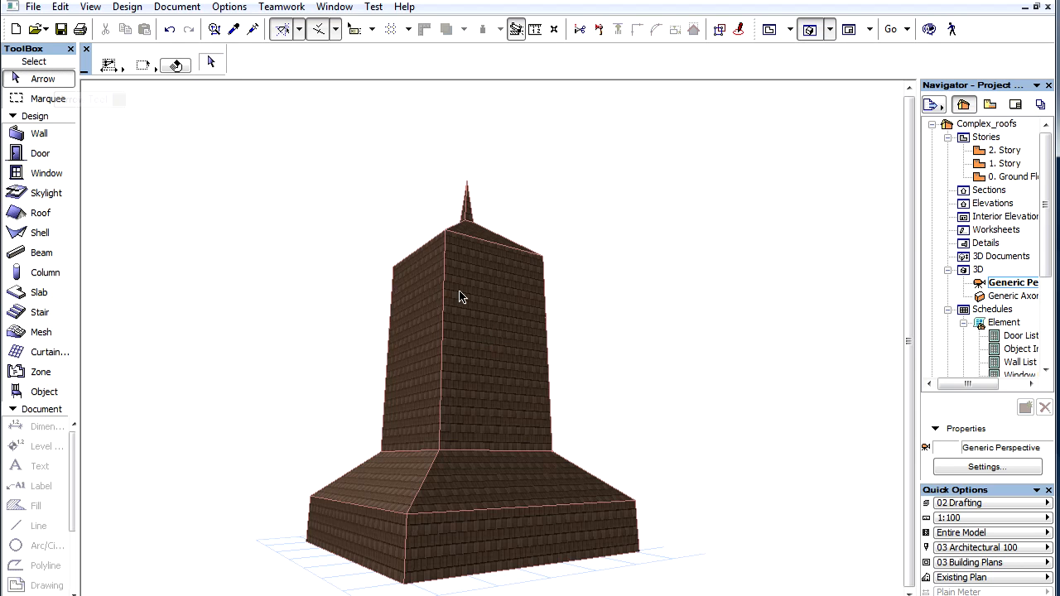
- Select the belfry roof in 3D and bring up Custom Plane Settings for a clicked plane
click(462, 296)
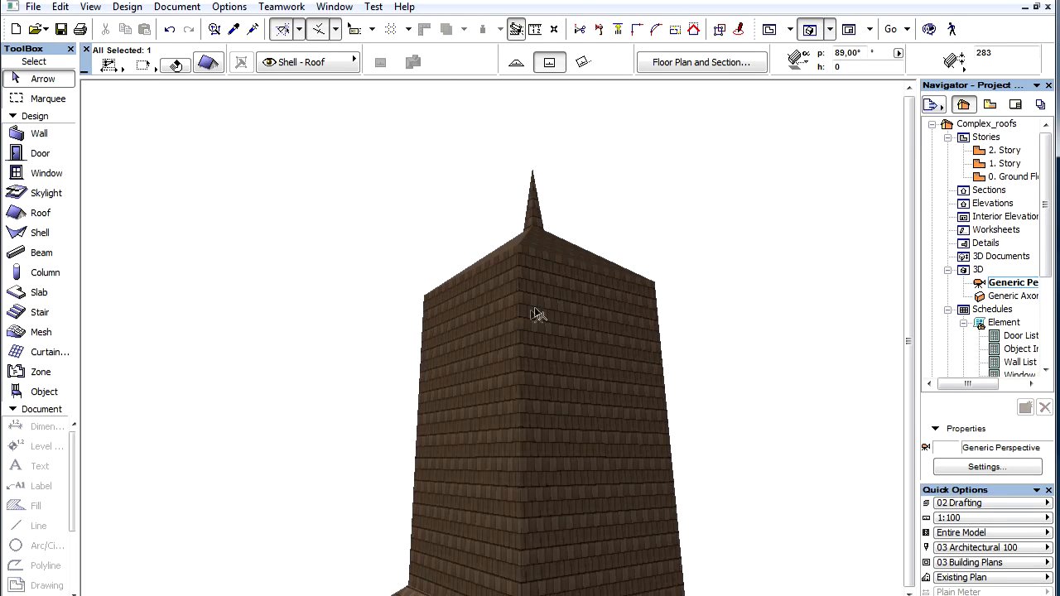
click(538, 314)
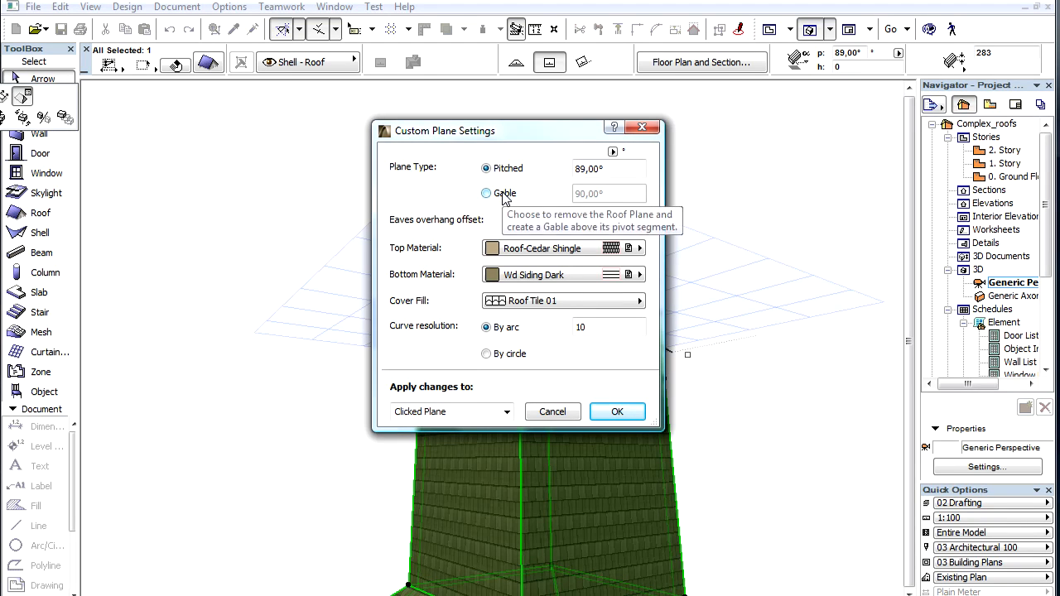
- Switch the plane type to Gable, applied to the whole Clicked Level, and confirm
click(486, 192)
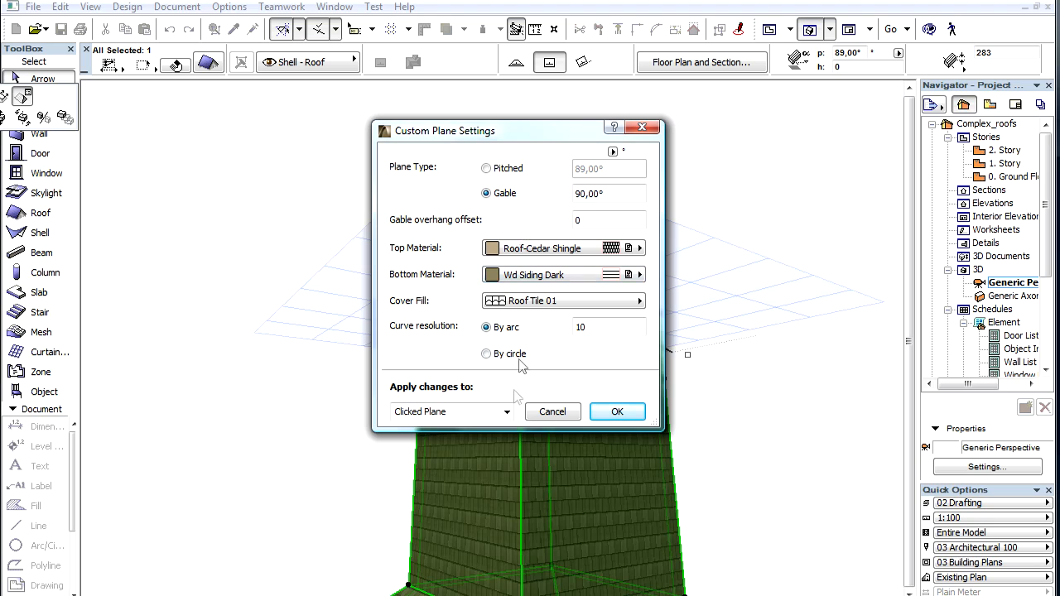
click(507, 410)
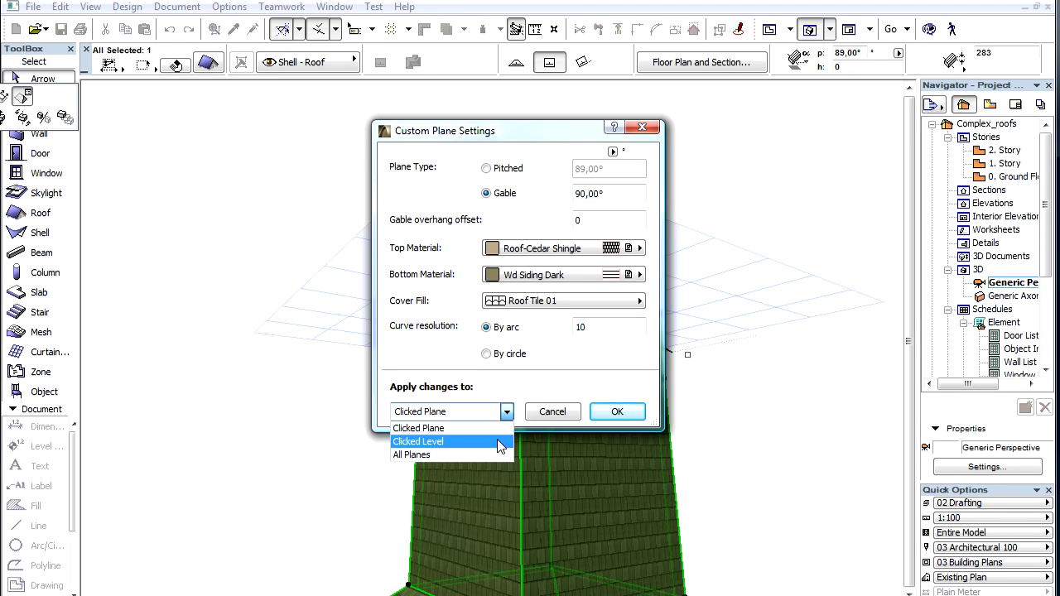
click(417, 440)
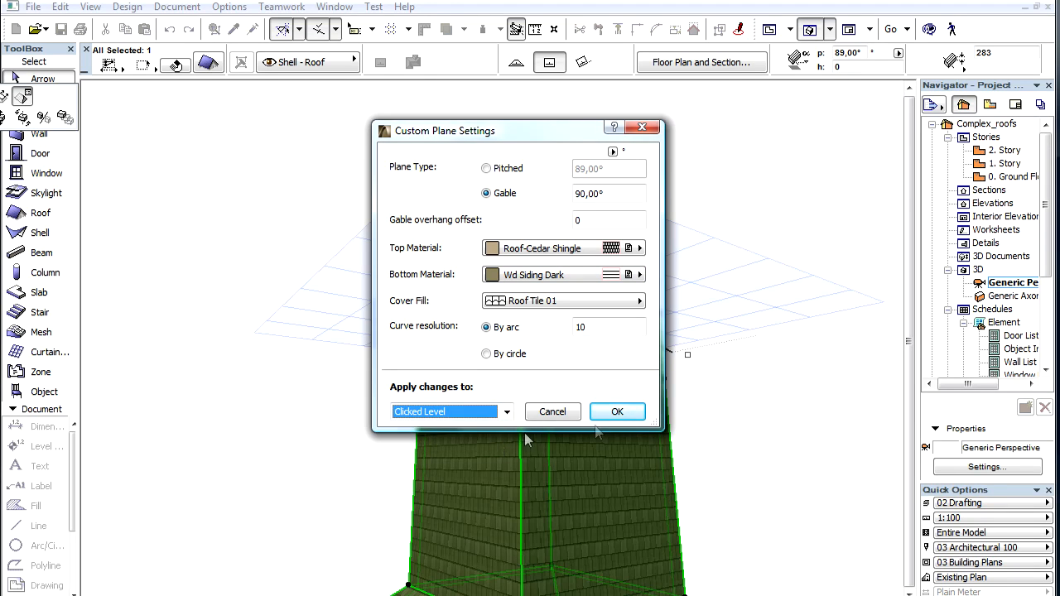
click(616, 411)
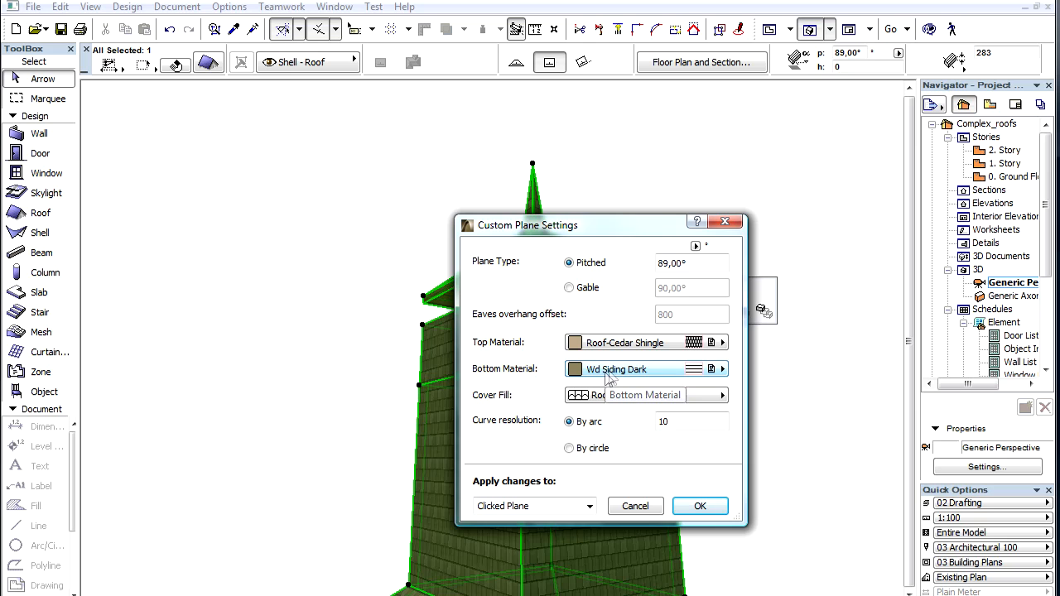
- Set Top Material to Wd Siding Dark and apply it to the clicked level
click(722, 341)
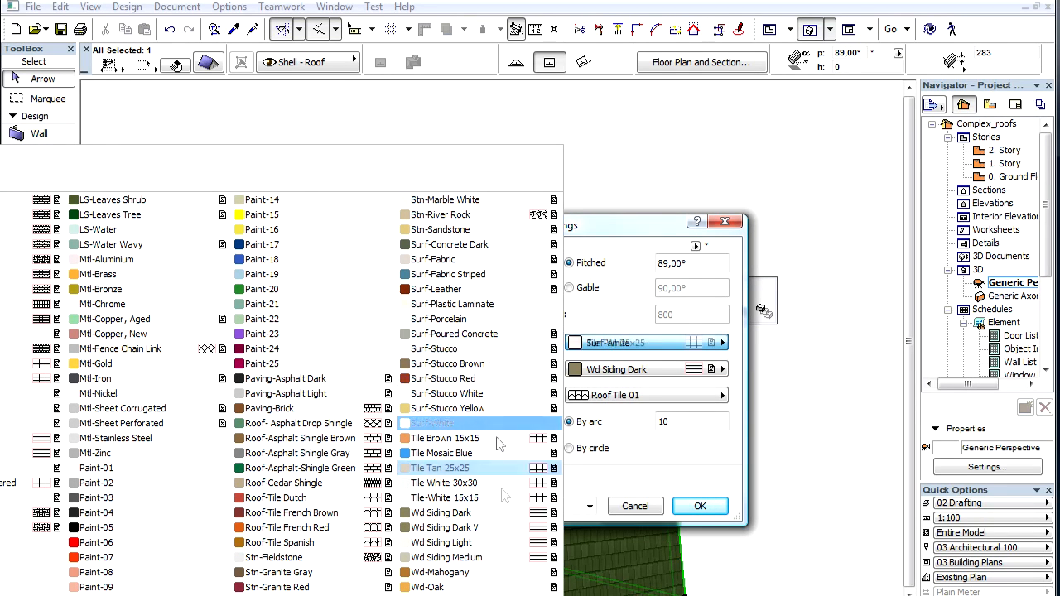
click(589, 506)
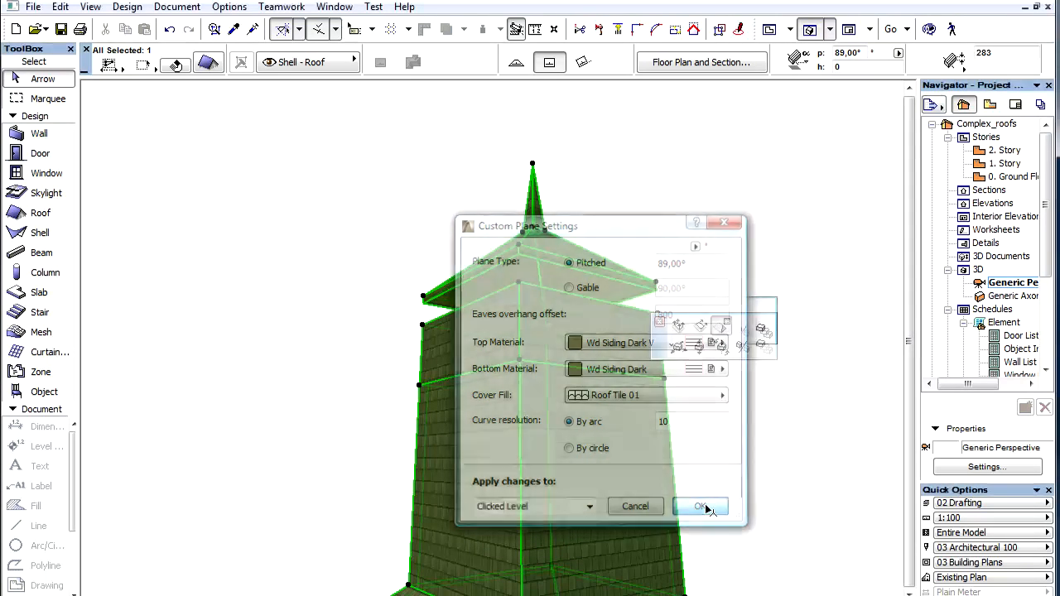
click(699, 507)
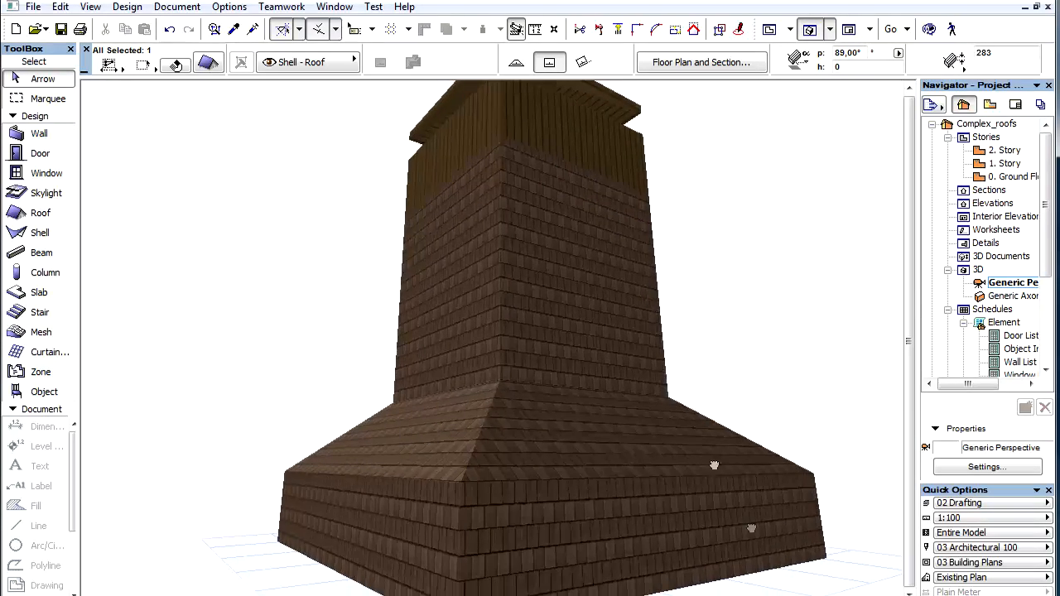
- Give another tower level vertical dark siding the same way and return to the floor plan
click(546, 331)
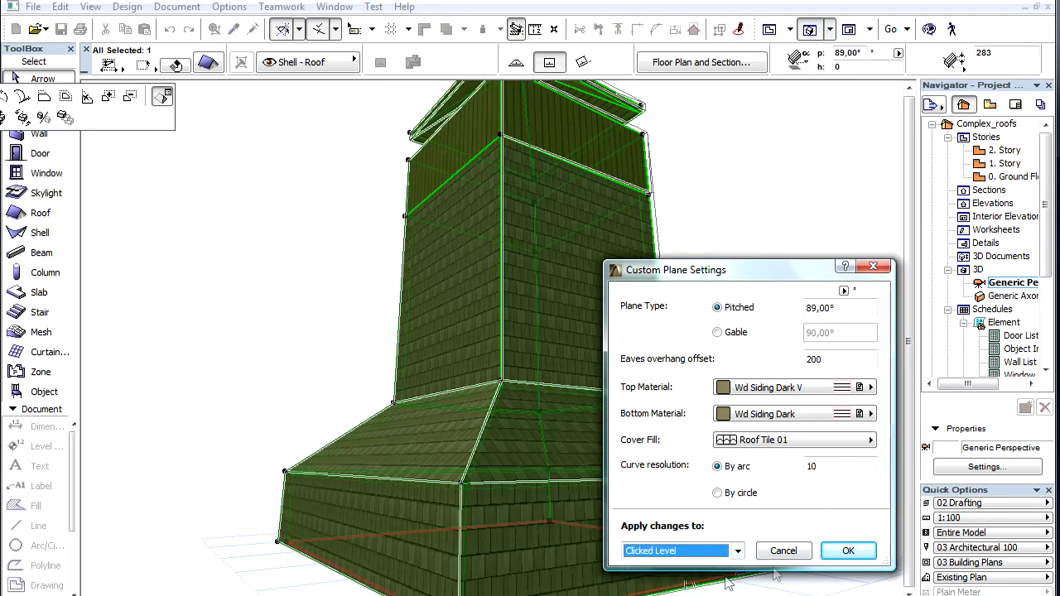
click(848, 549)
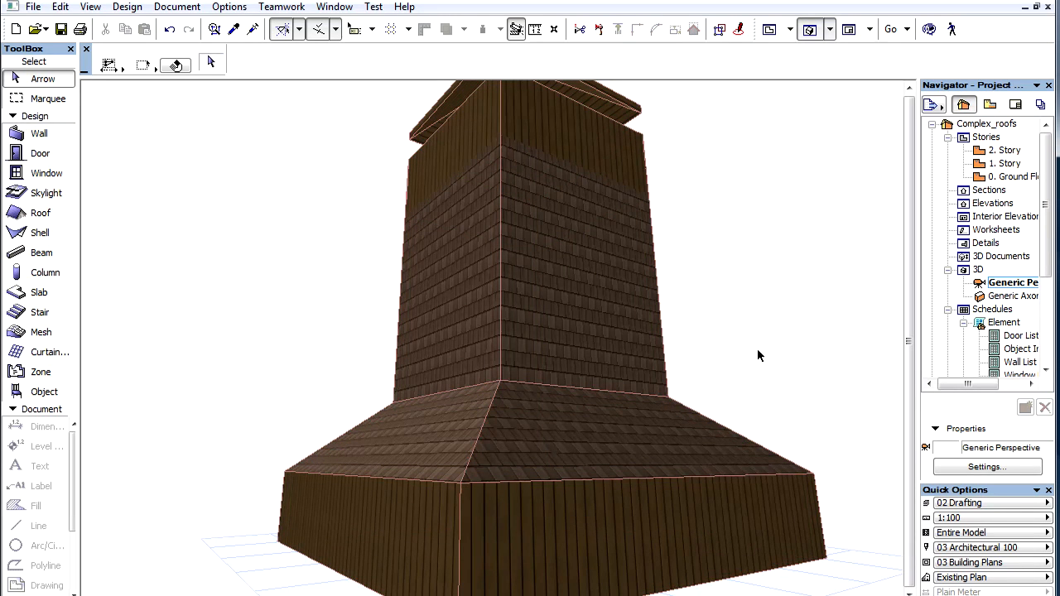
double_click(1010, 176)
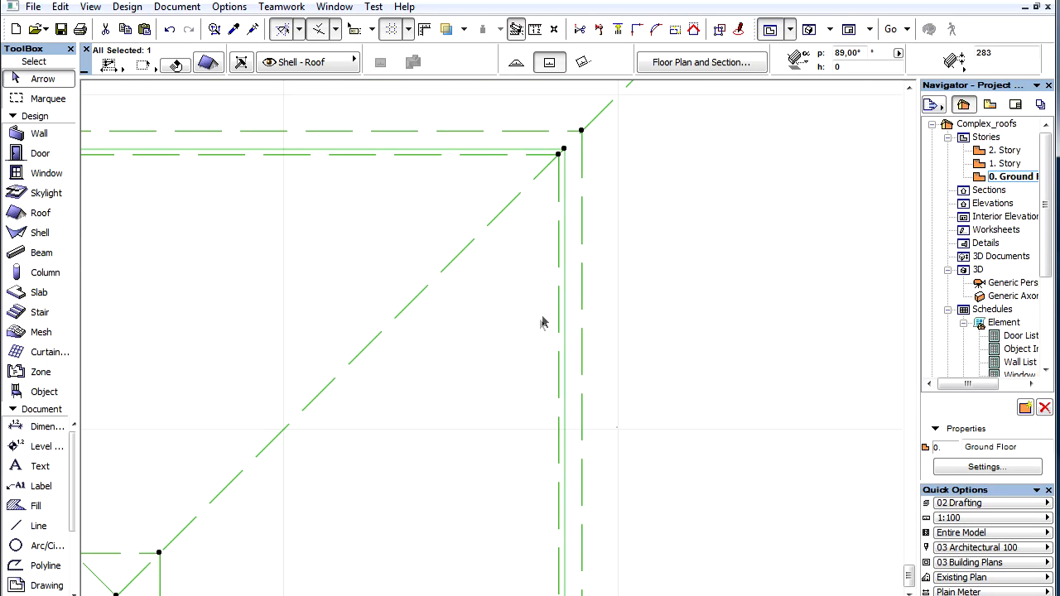
mouse_move(538, 235)
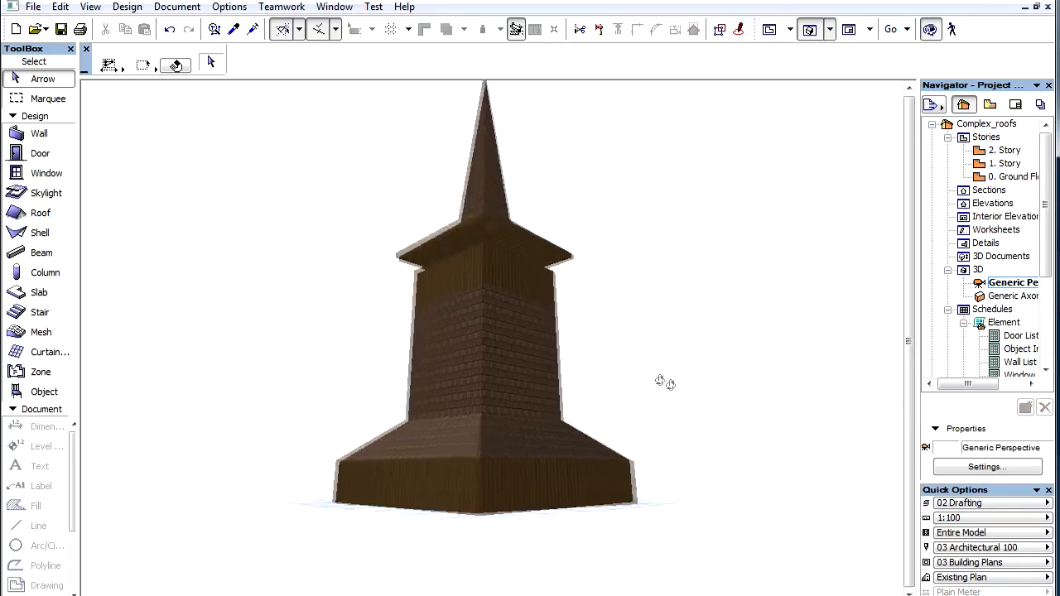
drag(662, 380, 547, 404)
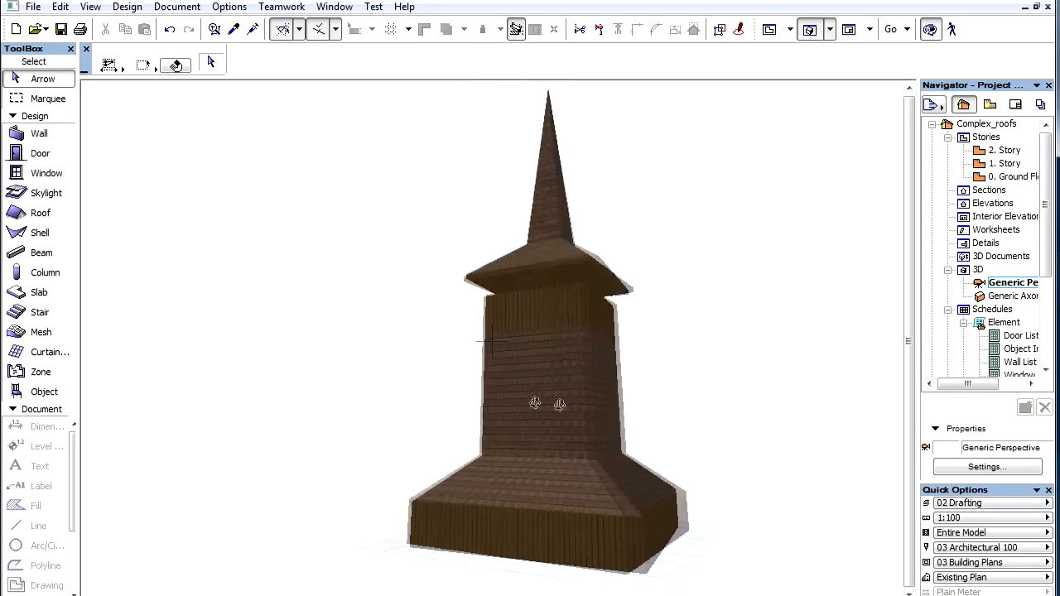
drag(533, 404, 706, 434)
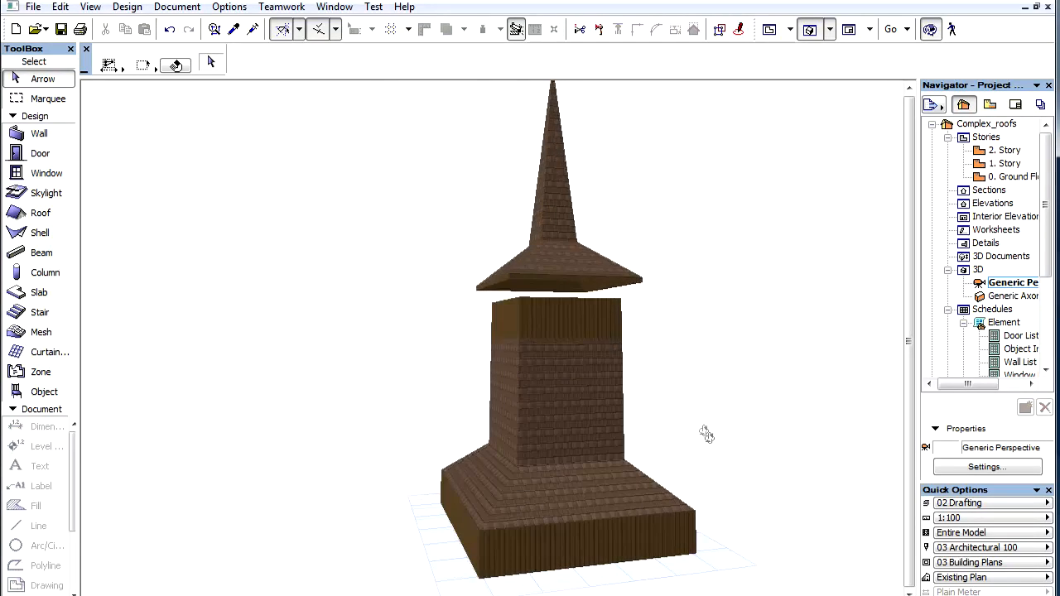